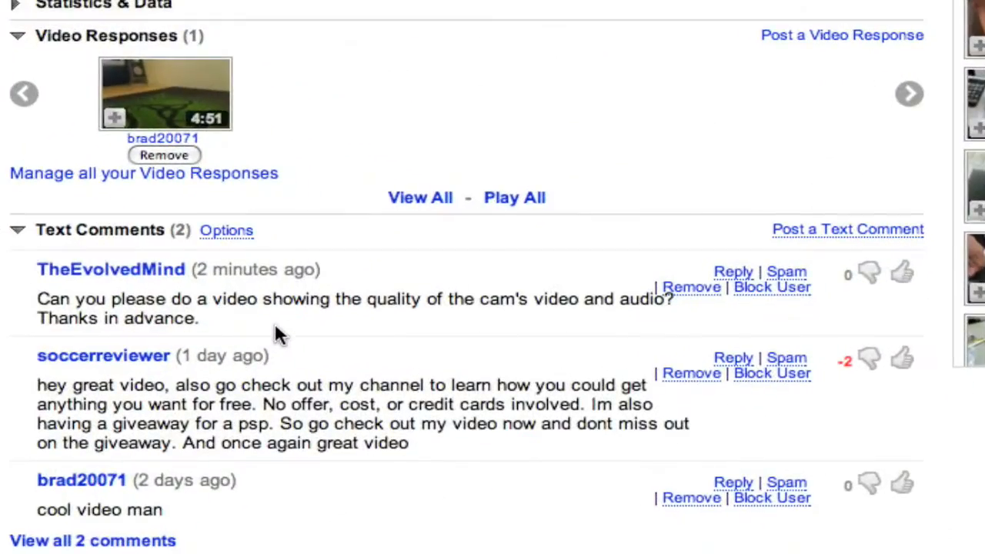
mouse_move(253, 331)
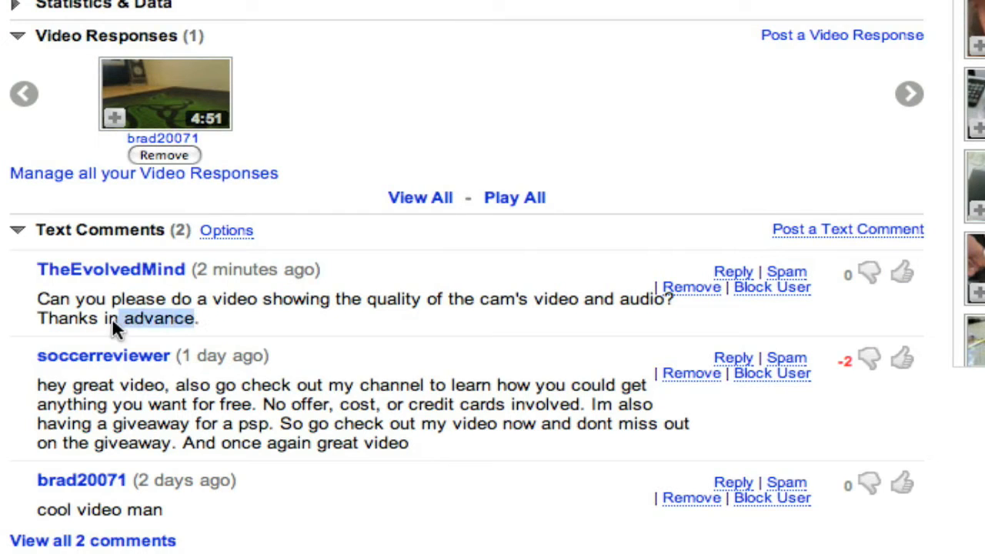
mouse_move(291, 308)
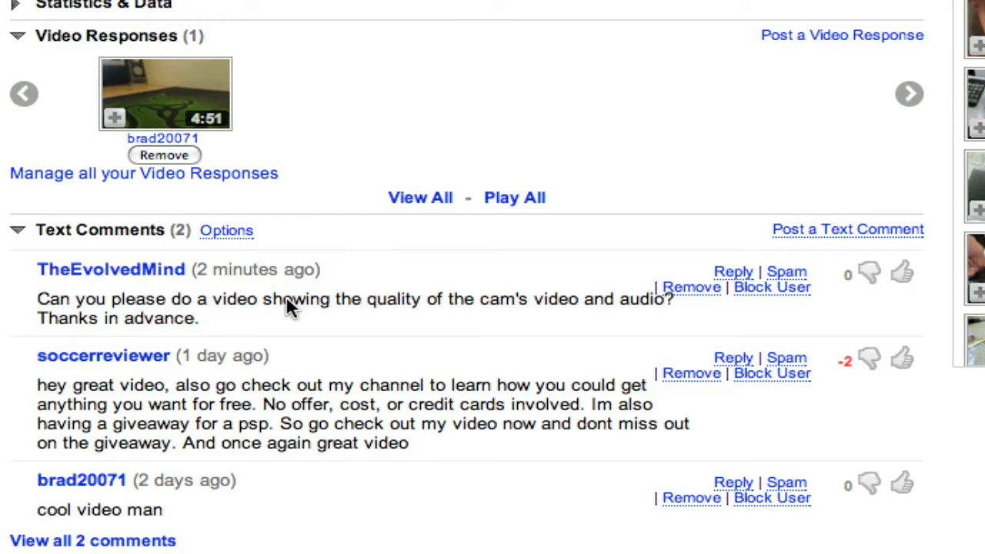